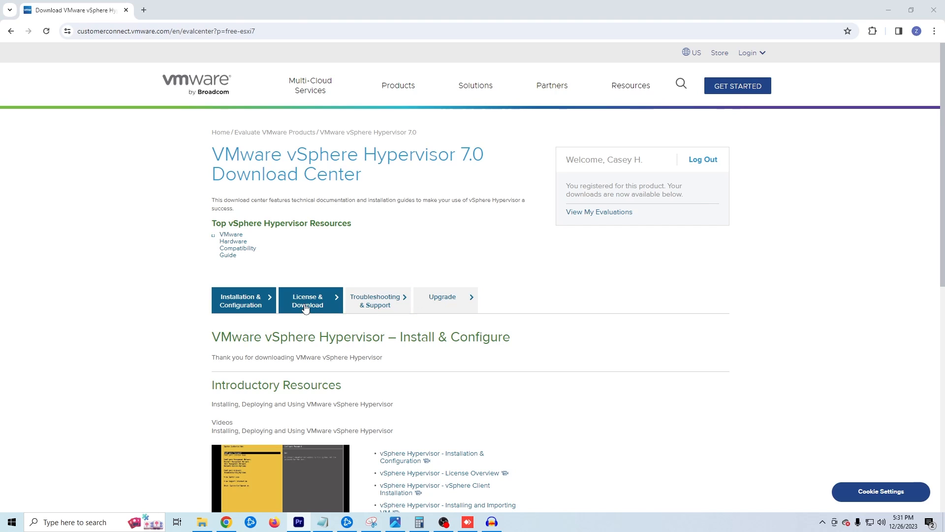
# Show the vSphere Hypervisor 7.0 License & Download packages and manually download the ESXi ISO image
pyautogui.click(310, 300)
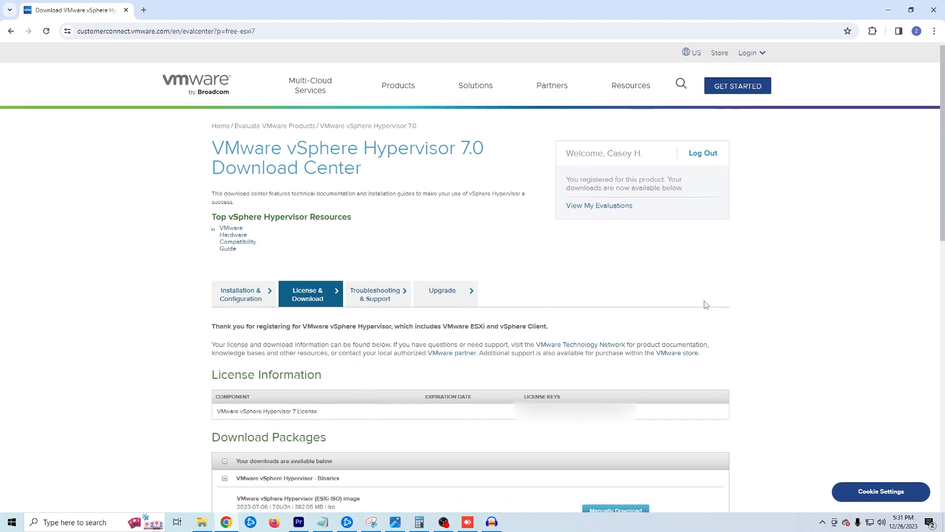
pyautogui.scroll(-3)
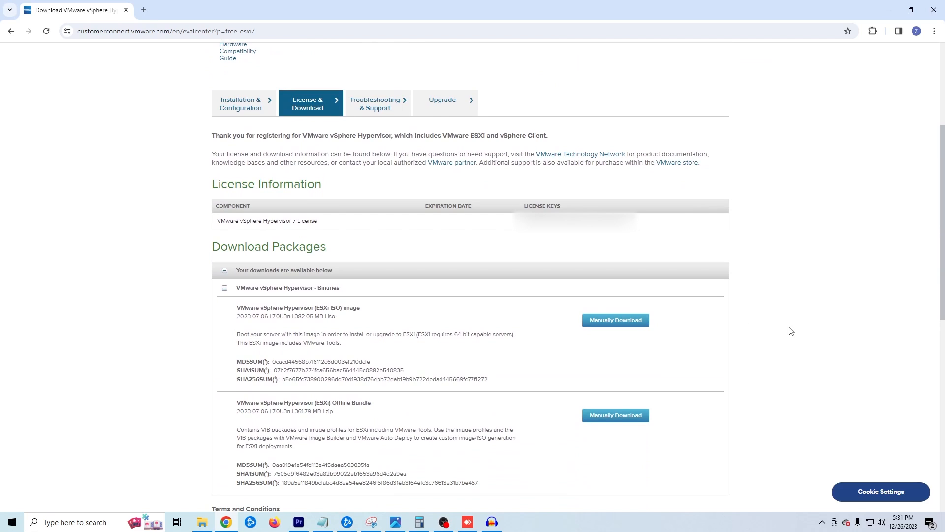
pyautogui.moveTo(624, 336)
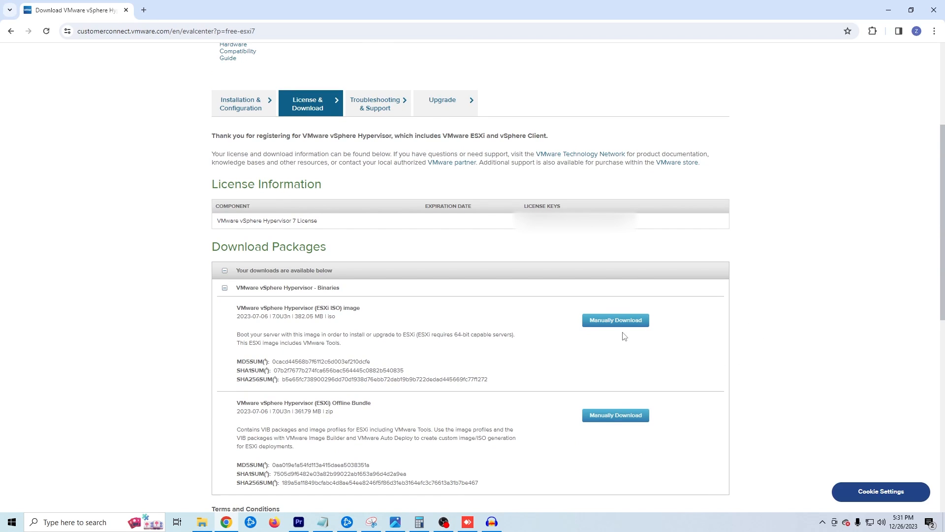
pyautogui.moveTo(615, 327)
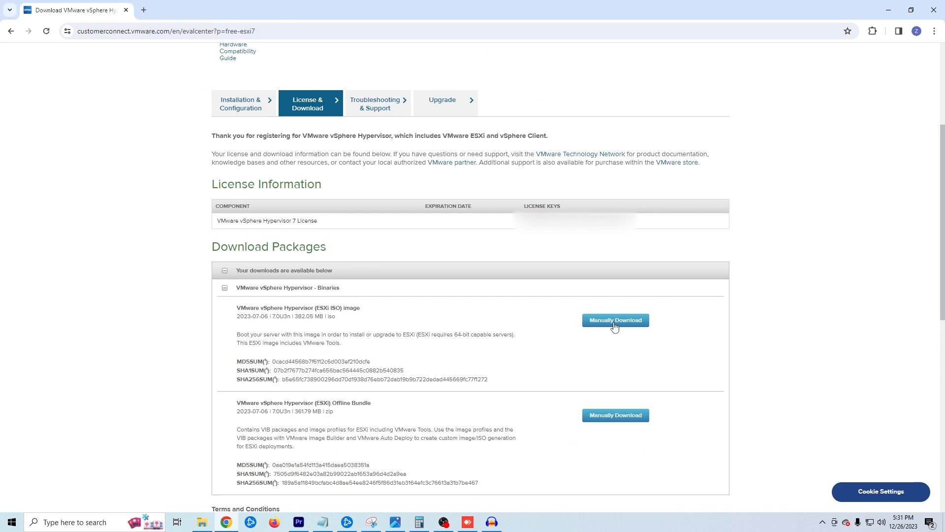
pyautogui.click(614, 319)
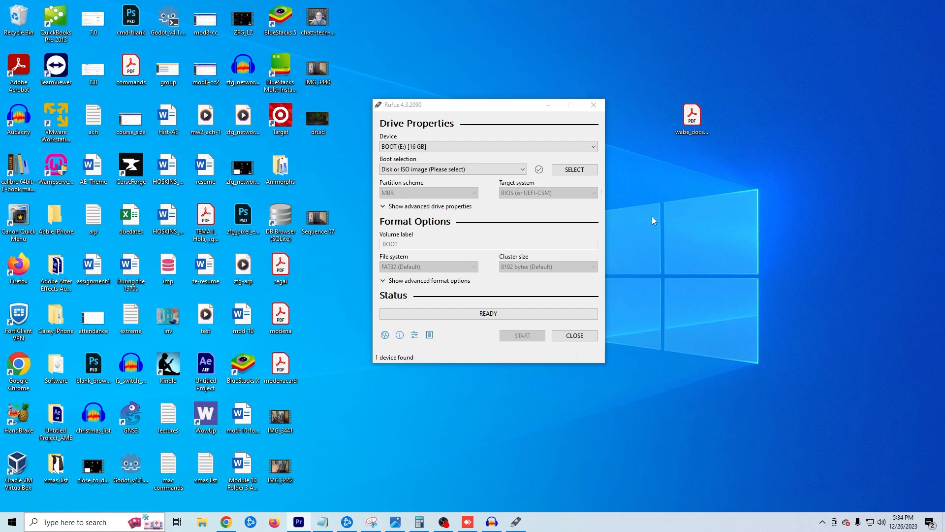
# Load the VMware-VMvisor-Installer 7.0U3n ISO as the boot image for the 16 GB BOOT drive
pyautogui.click(590, 147)
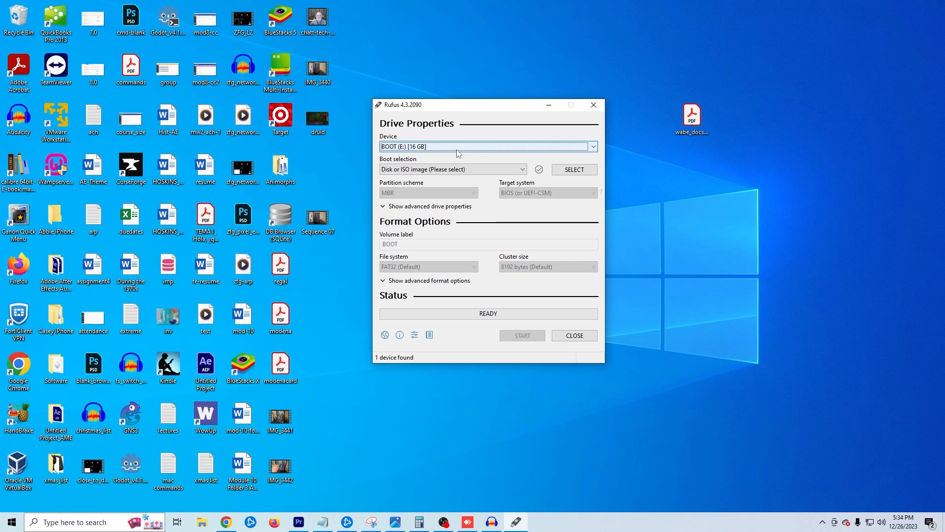
pyautogui.moveTo(506, 168)
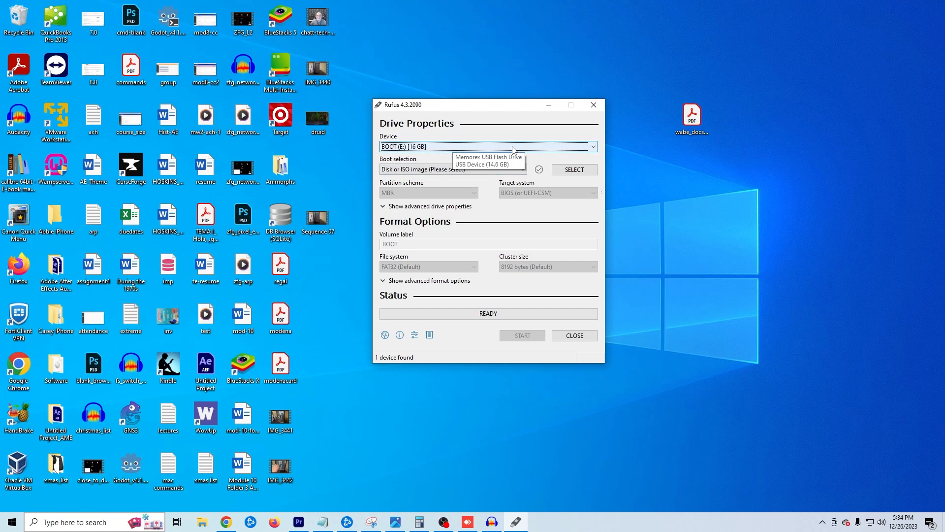
pyautogui.click(573, 169)
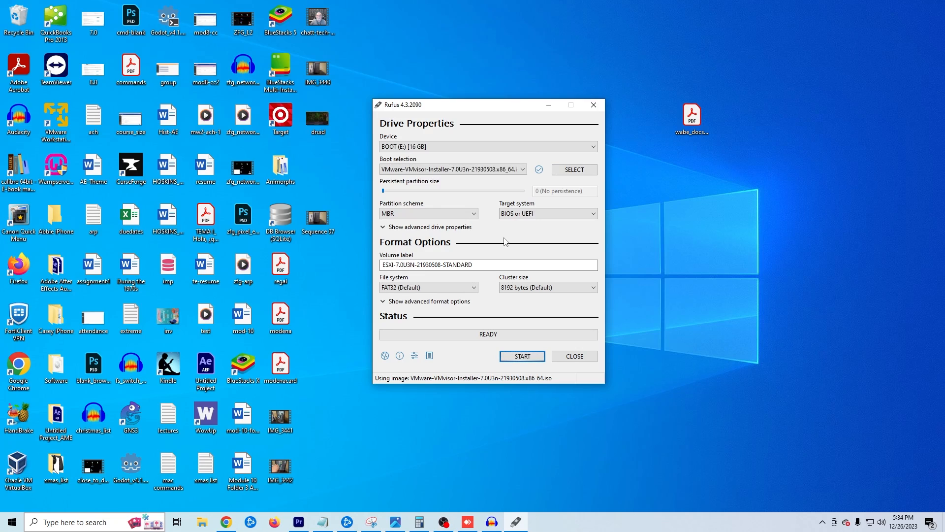
pyautogui.moveTo(488, 303)
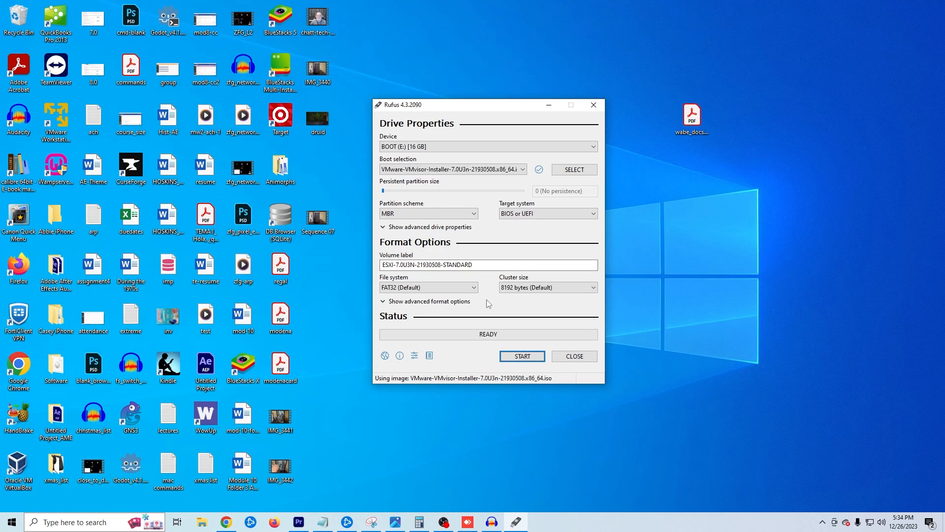
# Start writing the ISO to the USB drive, accepting that all its data will be erased
pyautogui.click(522, 356)
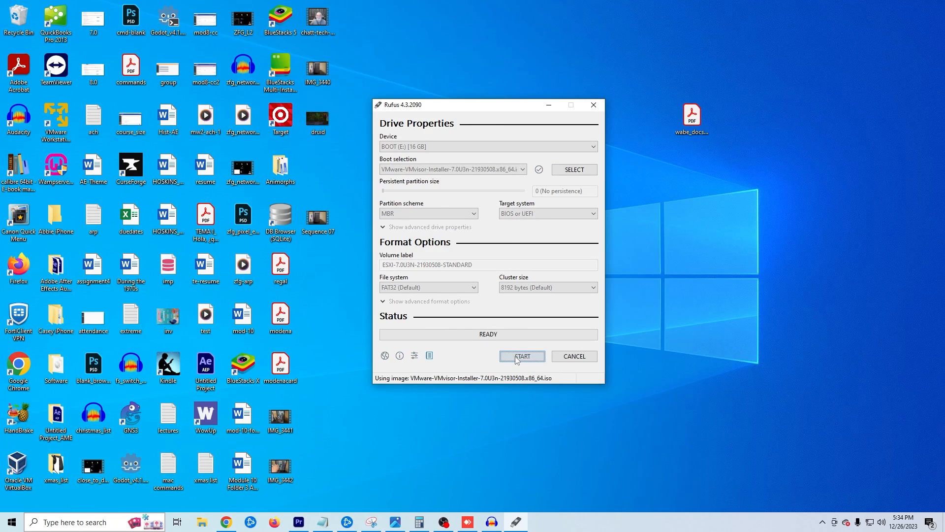
pyautogui.moveTo(642, 350)
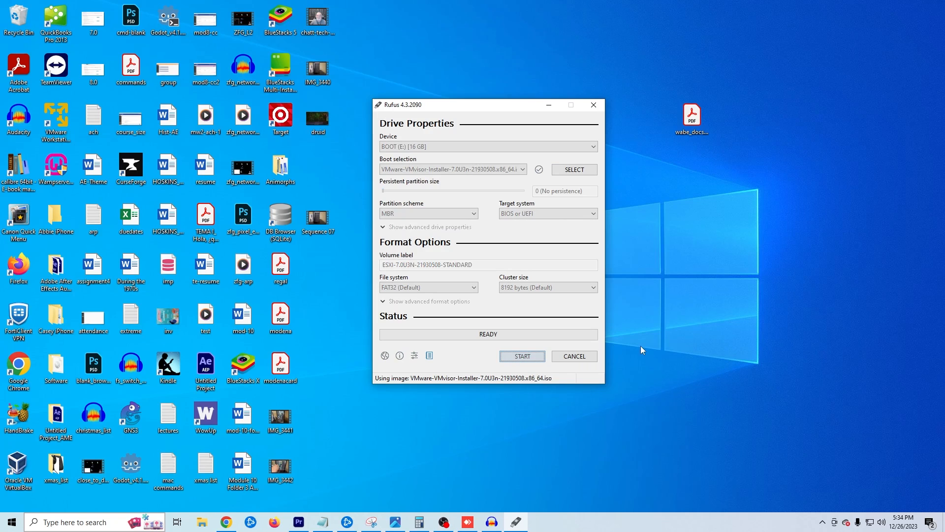
pyautogui.moveTo(553, 317)
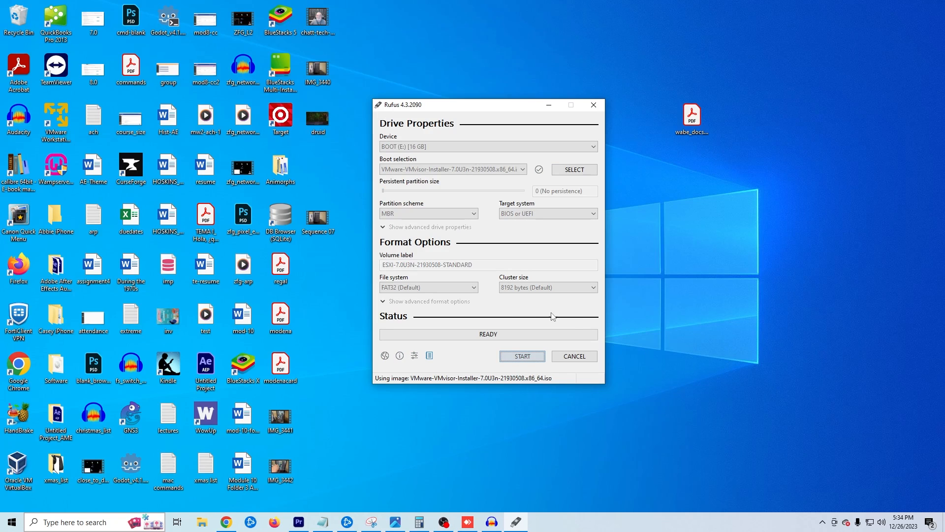
pyautogui.click(521, 355)
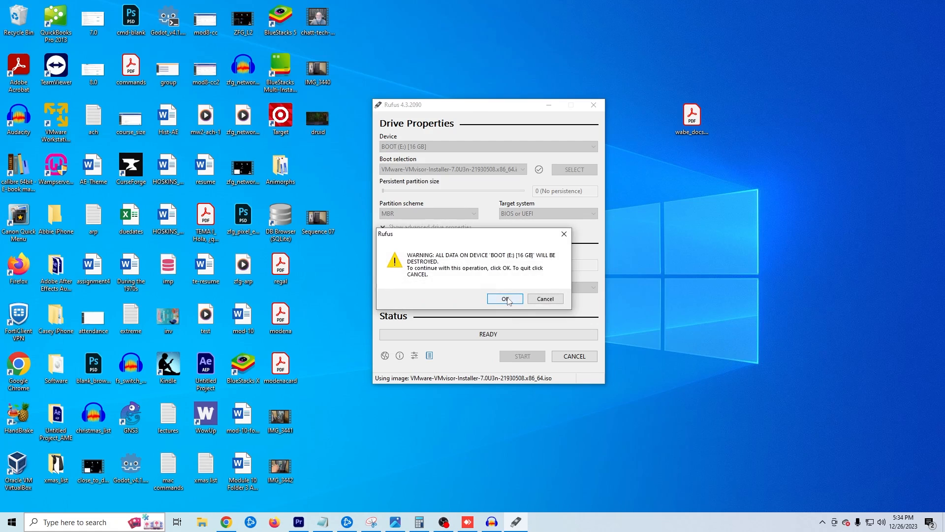
pyautogui.click(505, 299)
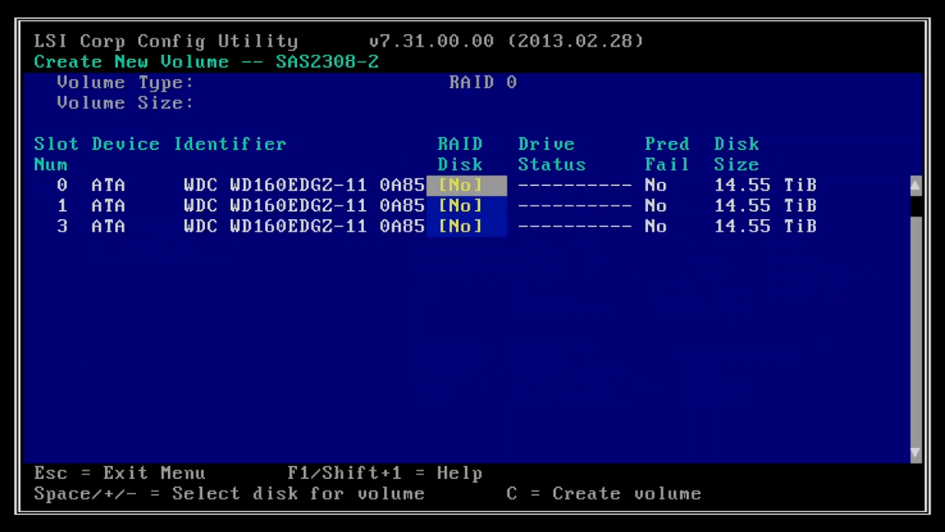
# Add the three 14.55 TiB WDC disks to a 43.65 TiB RAID 0 volume and save it
pyautogui.press('space')
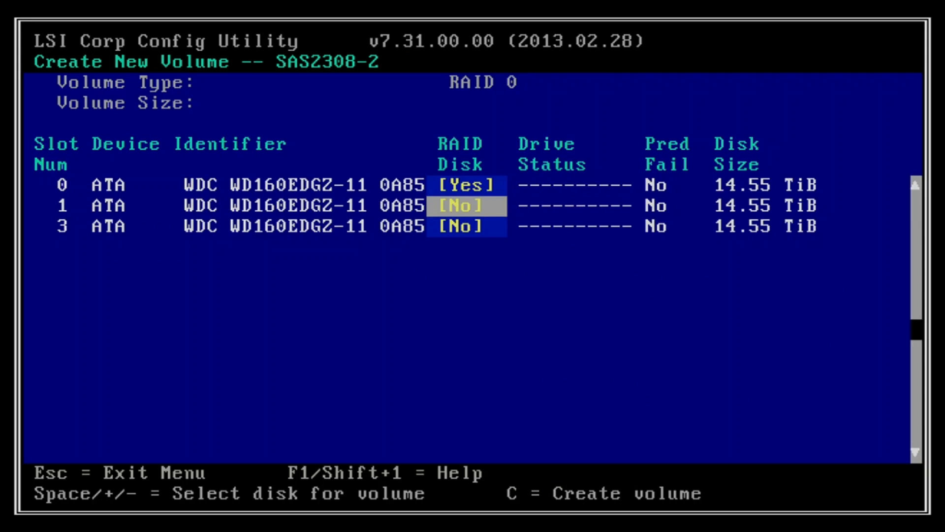
pyautogui.press('Space')
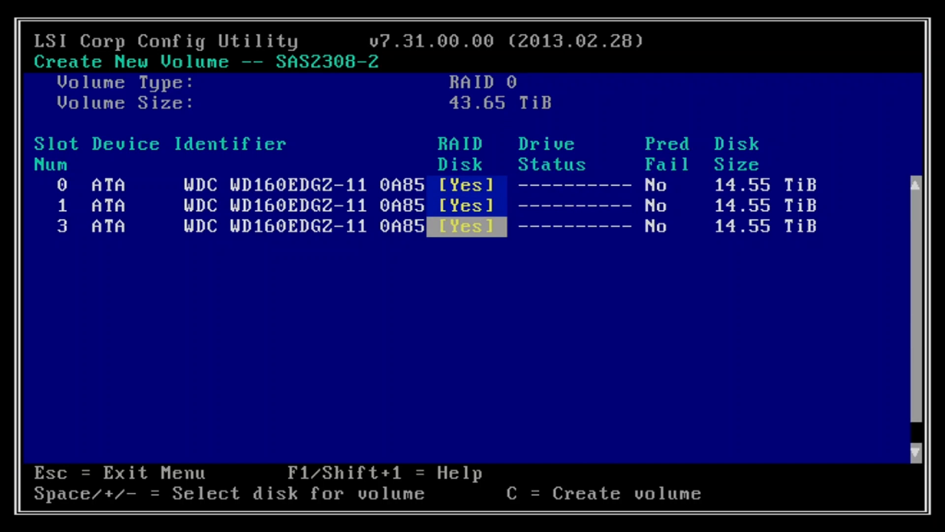
pyautogui.press('c')
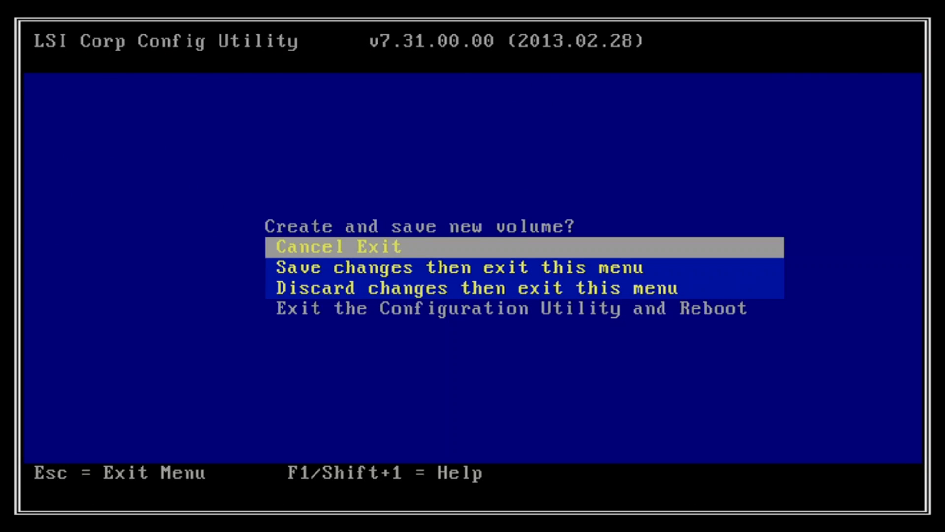
pyautogui.press('Down')
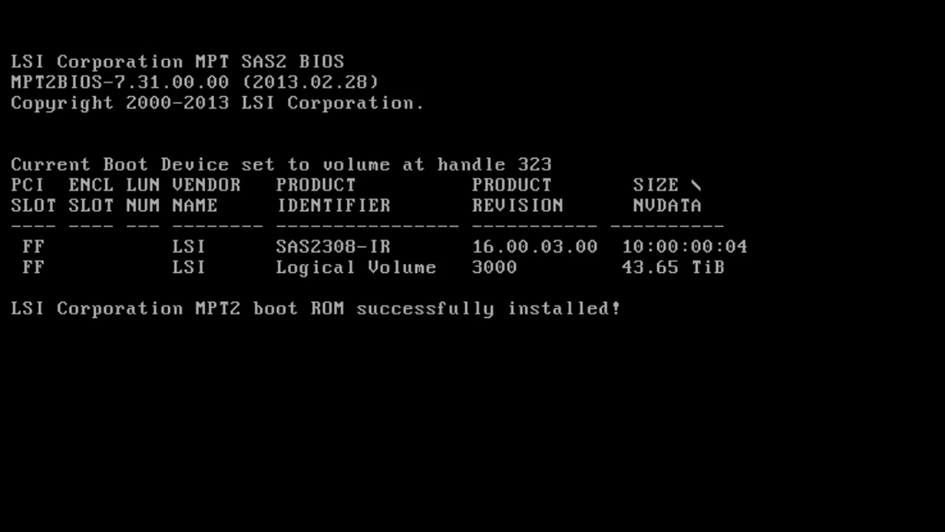
# Boot the workstation from UEFI: Memorex USB Flash Drive 2.00 via the F12 one-time boot menu
pyautogui.press('F12')
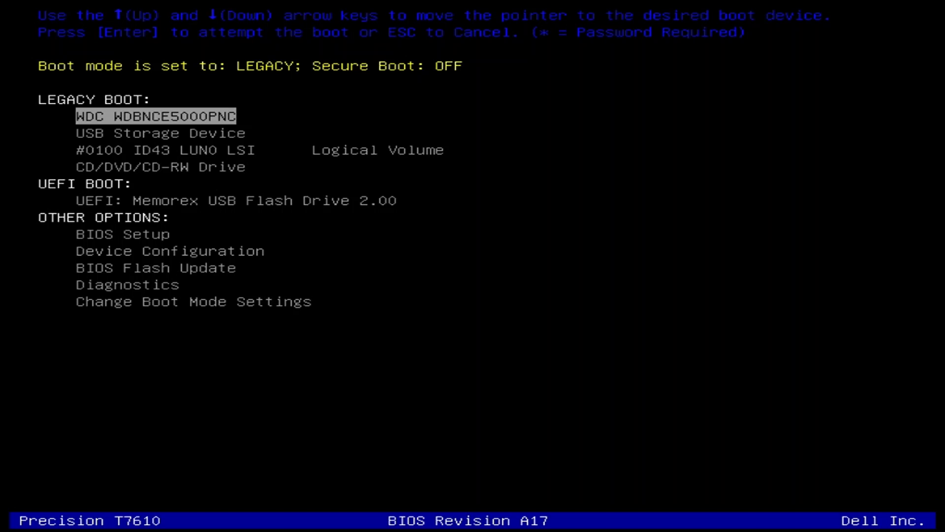
pyautogui.press('Down')
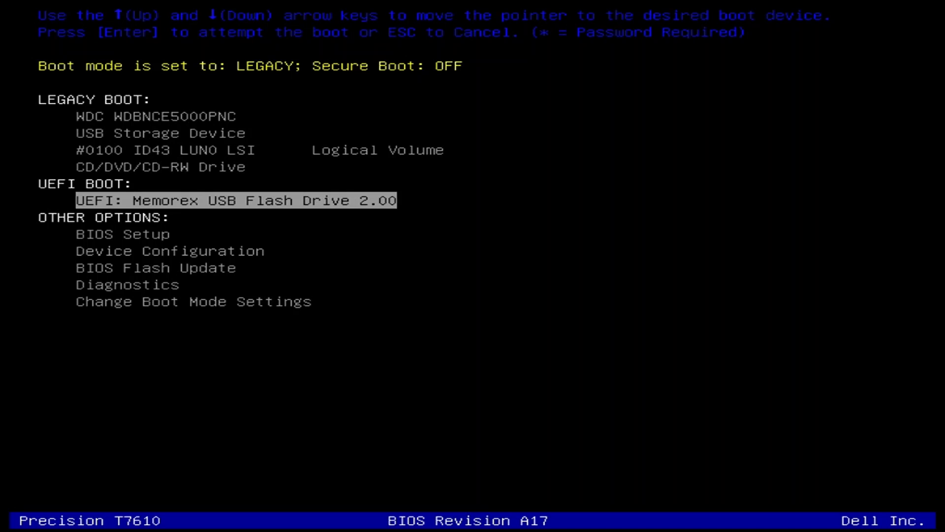
pyautogui.press('Up')
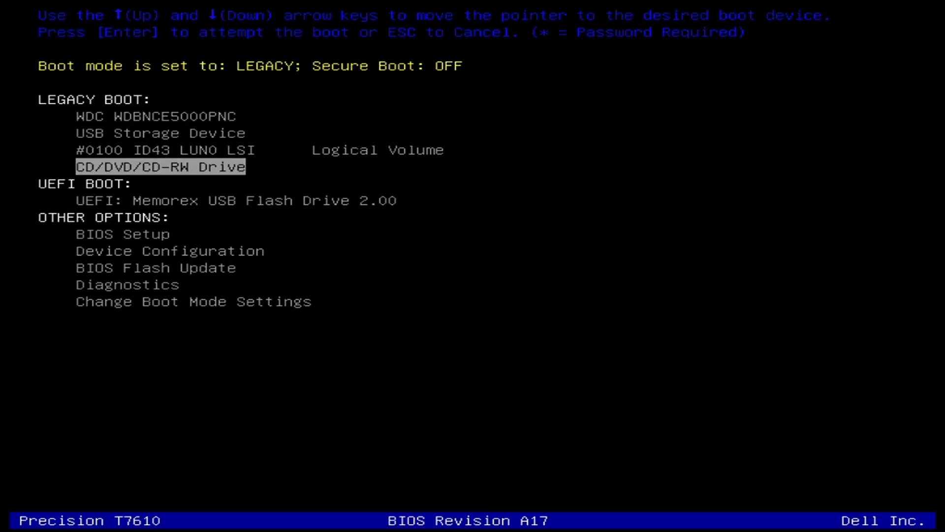
pyautogui.press('Up')
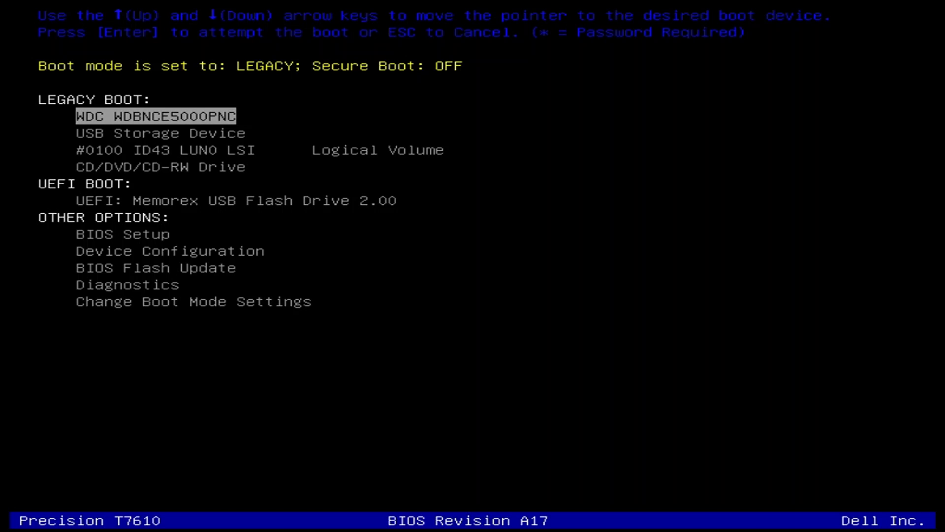
pyautogui.press('Down')
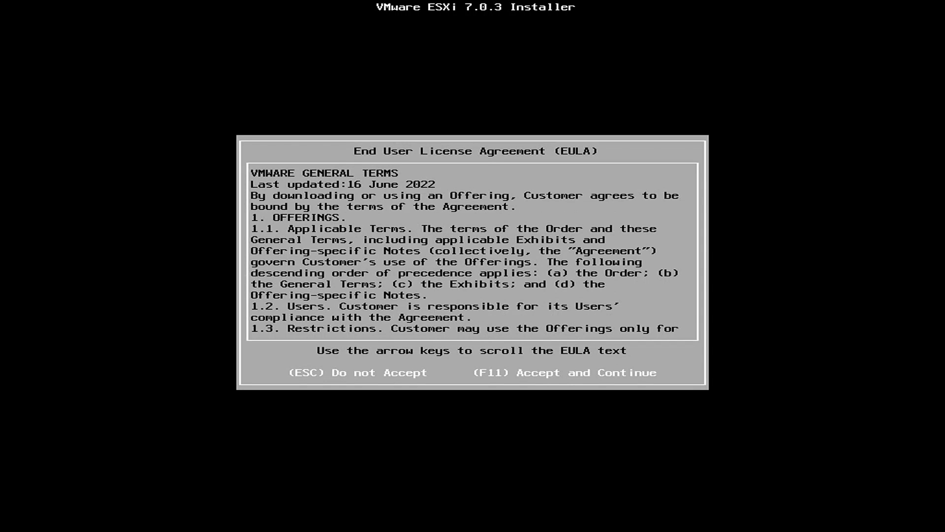
# Accept the ESXi EULA and confirm installing onto the WDC disk already holding ESXi and VMFS
pyautogui.press('f11')
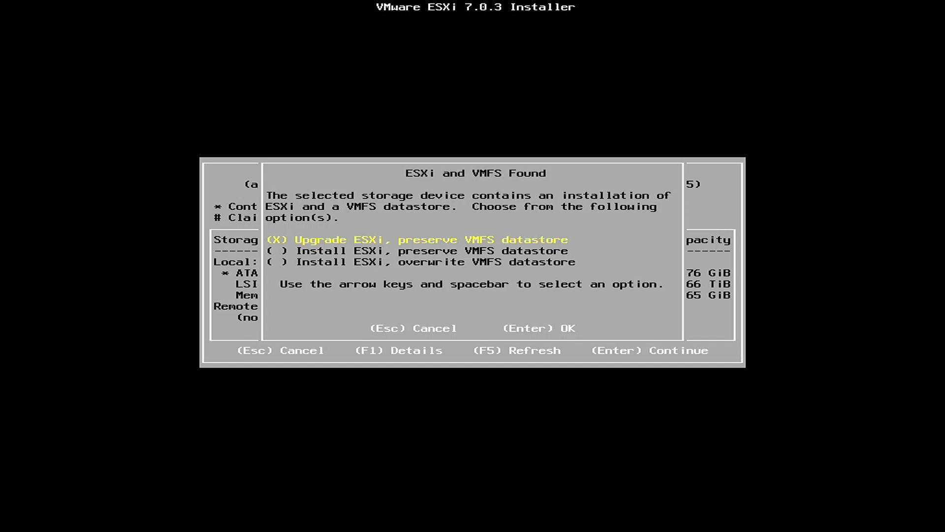
pyautogui.press('Down')
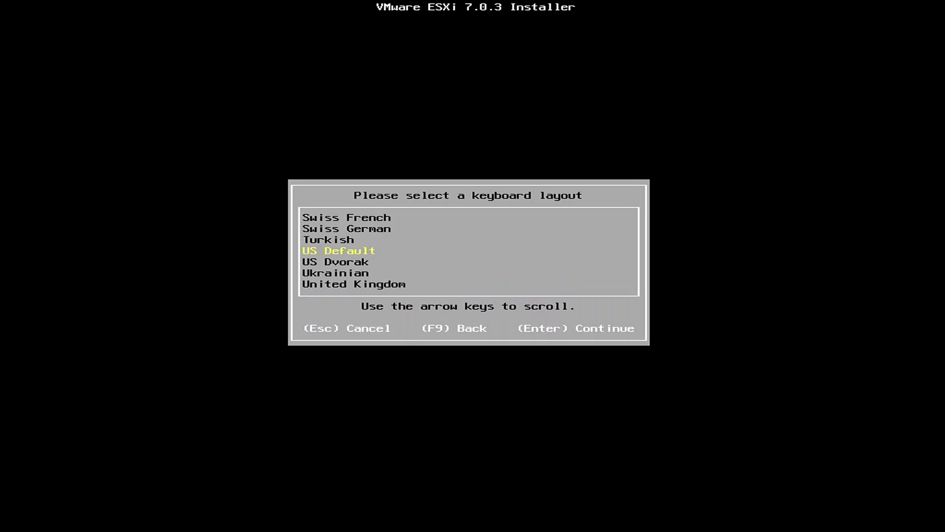
# Keep US Default keyboard, confirm the root password, pass the CPU warning and start installing ESXi 7.0.3
pyautogui.press('enter')
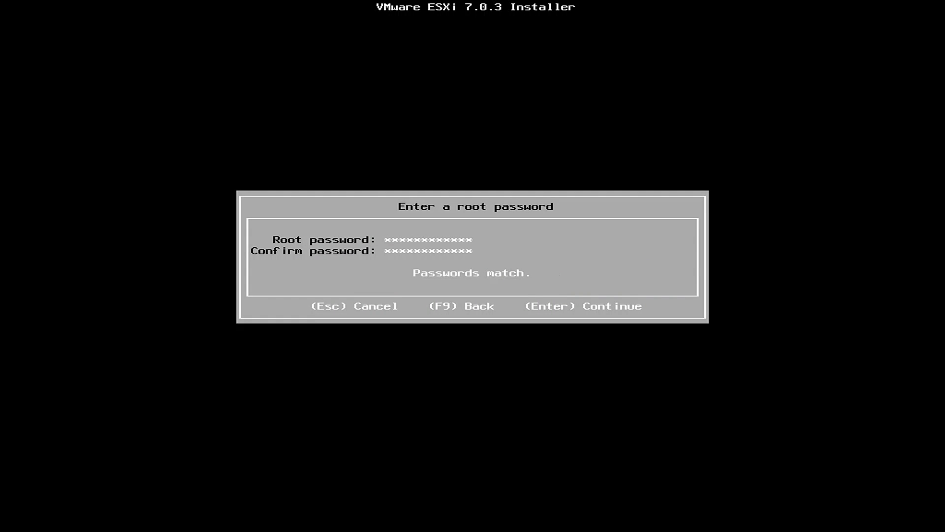
pyautogui.press('Enter')
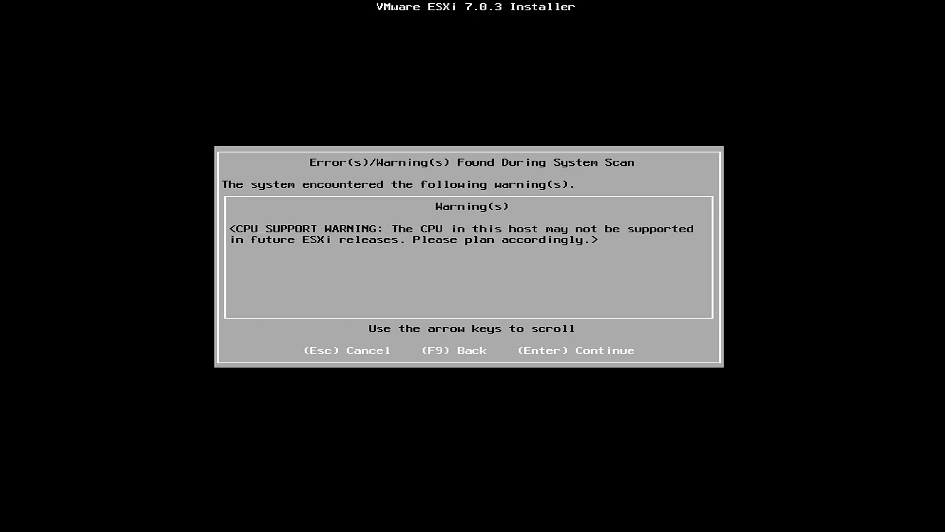
pyautogui.press('enter')
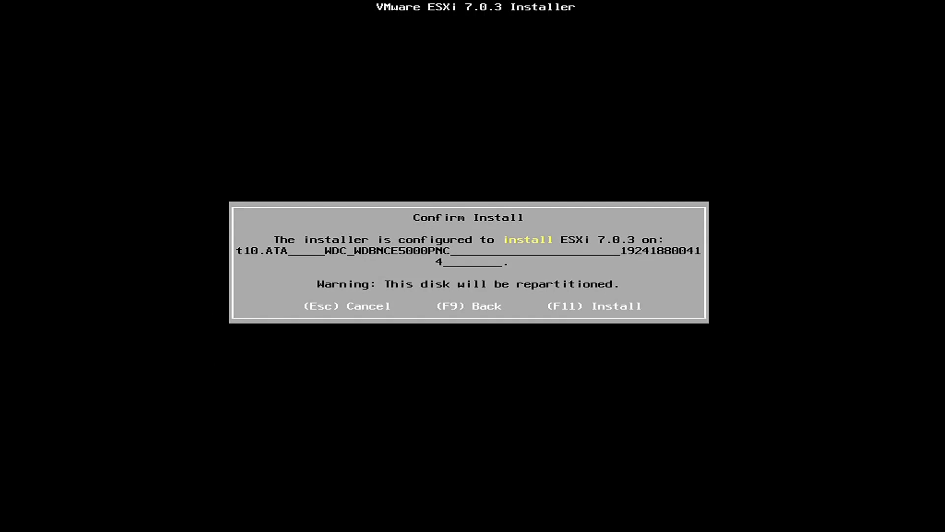
pyautogui.press('f11')
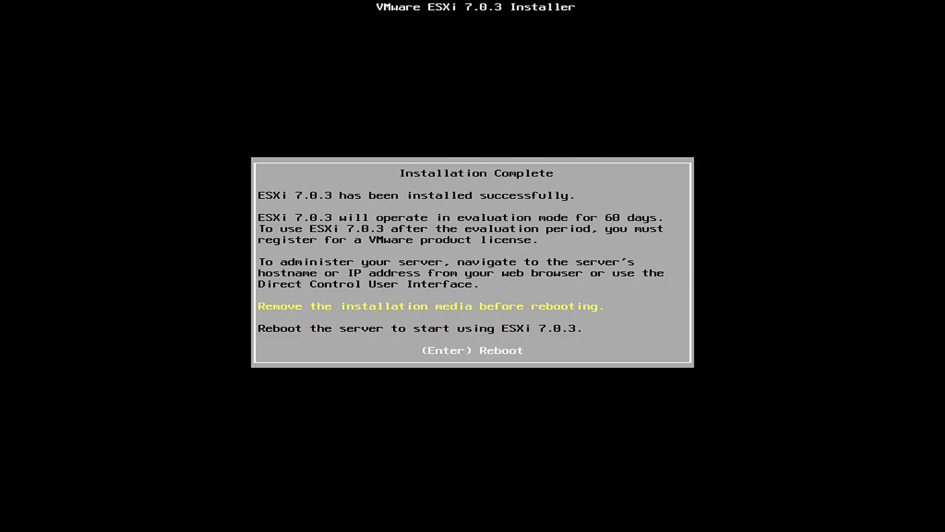
# Reboot the server once ESXi 7.0.3 installation completes
pyautogui.press('Enter')
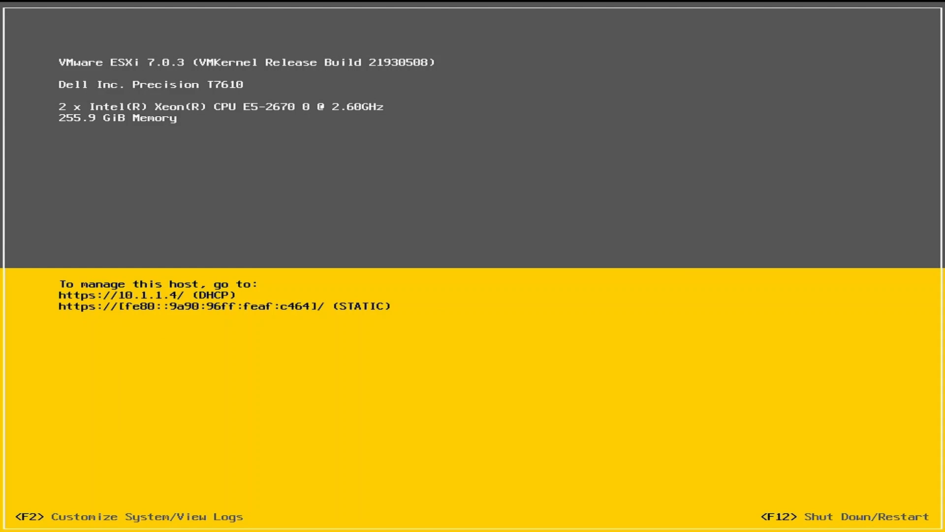
# Log into the DCUI and confirm the management network IPv4 stays dynamic at DHCP address 10.1.1.4
pyautogui.press('f2')
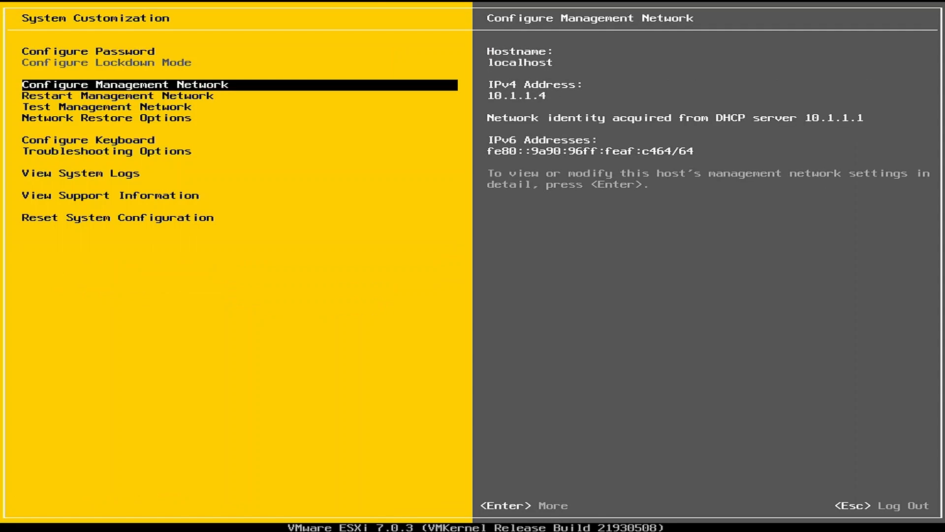
pyautogui.press('Enter')
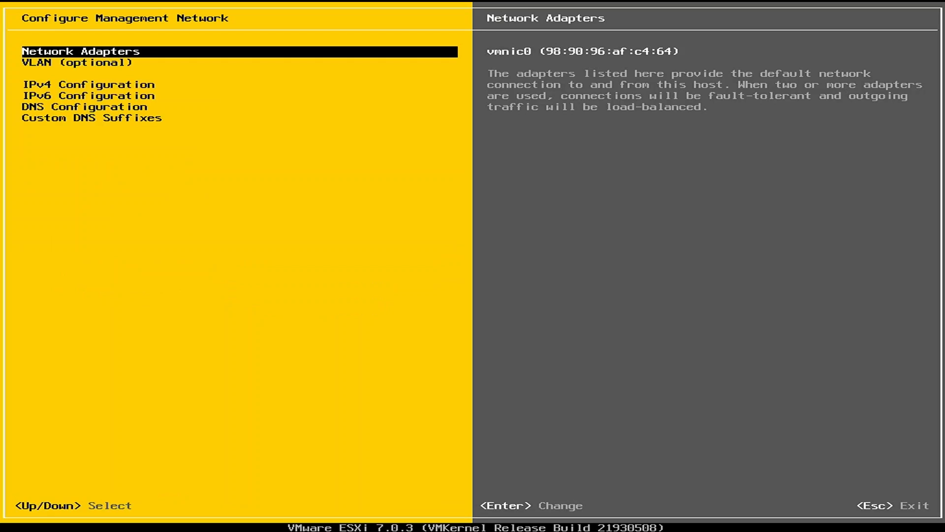
pyautogui.press('Enter')
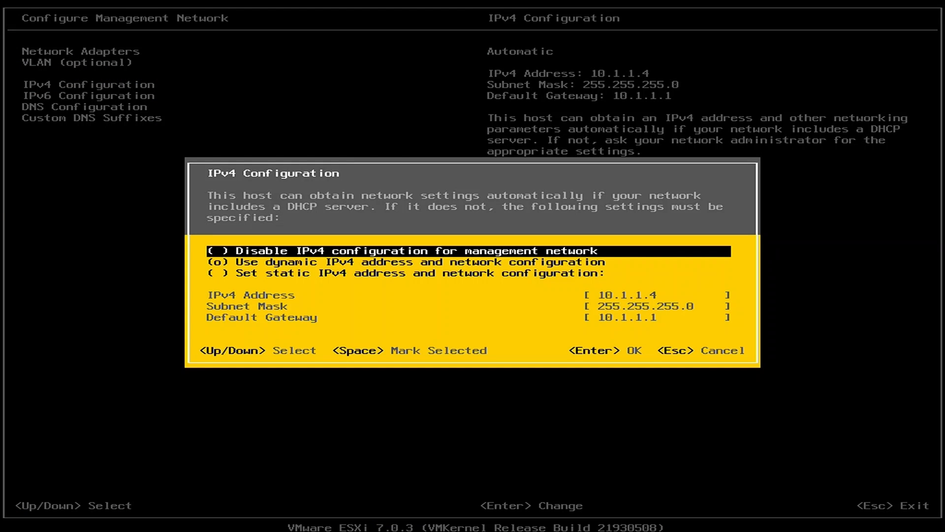
pyautogui.press('Down')
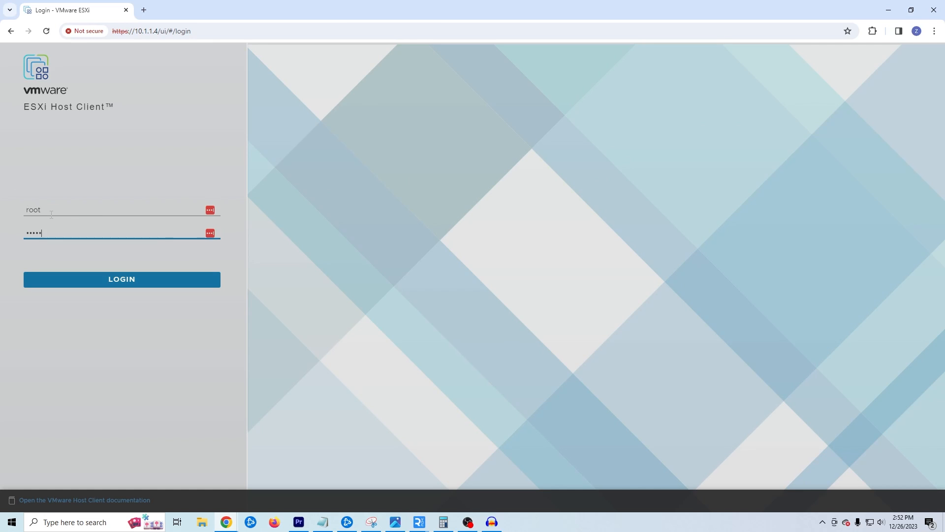
pyautogui.click(121, 278)
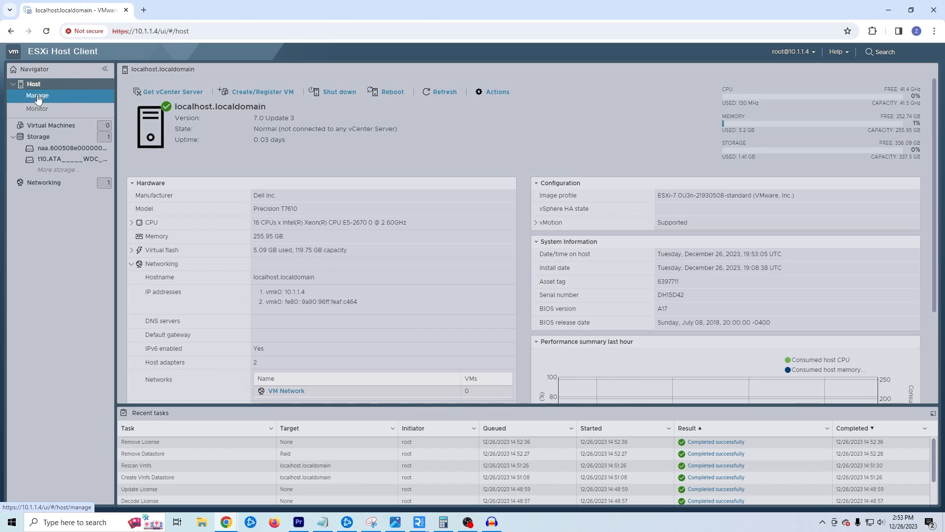
# Assign a never-expiring vSphere 7 Hypervisor license key under Manage > Licensing, checking it before applying
pyautogui.click(37, 96)
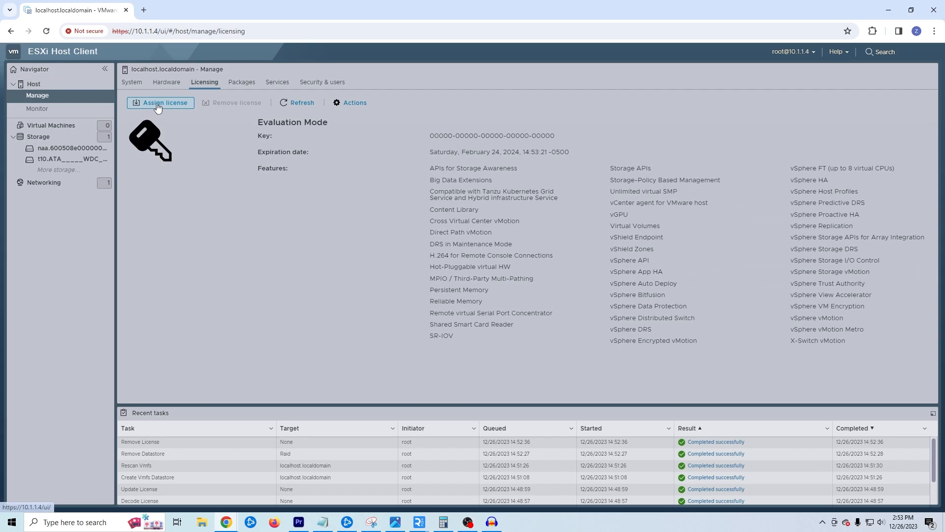
pyautogui.click(160, 102)
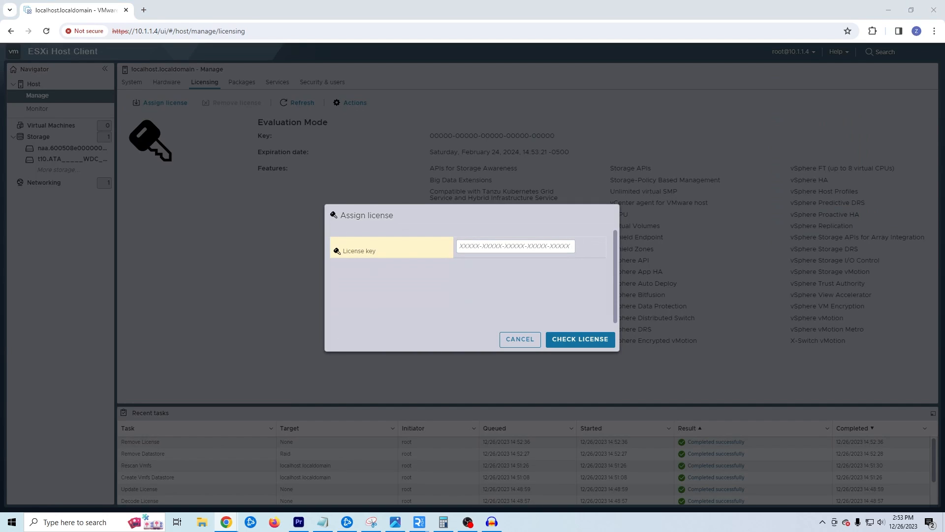
pyautogui.click(515, 246)
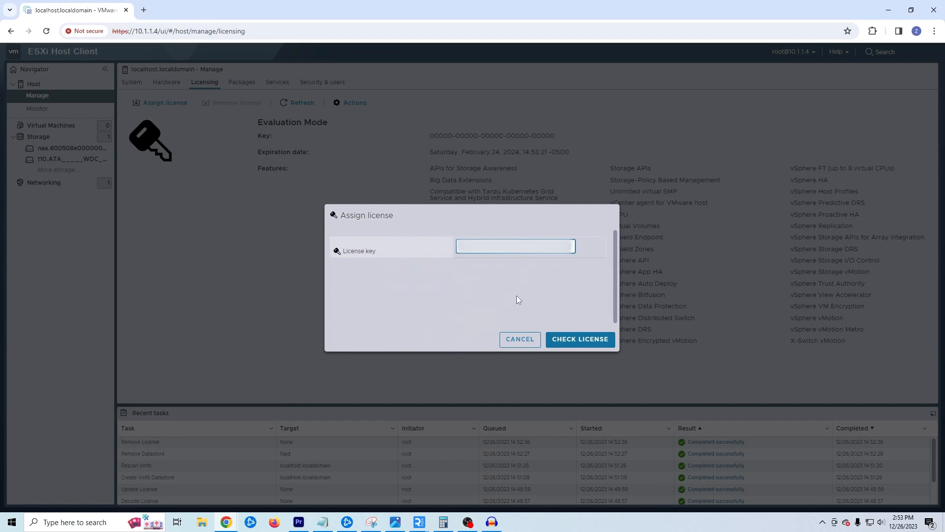
pyautogui.click(579, 338)
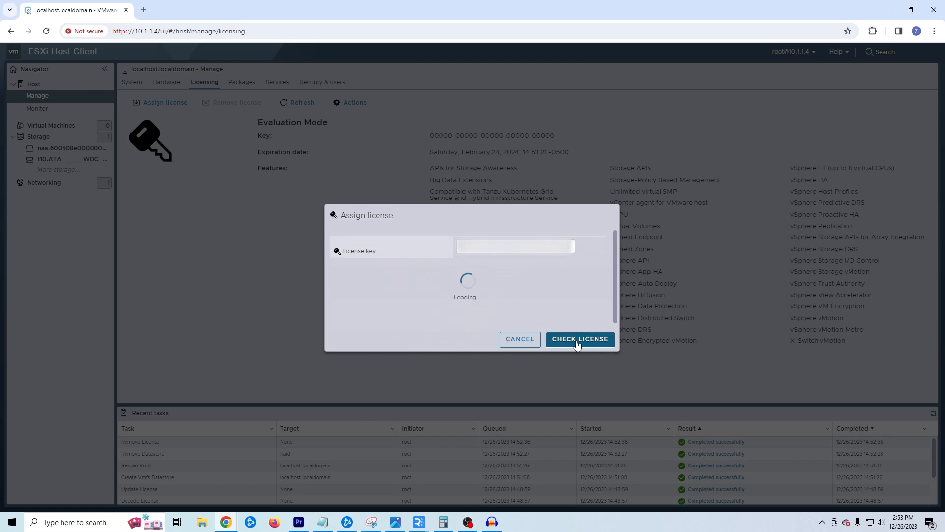
pyautogui.click(579, 339)
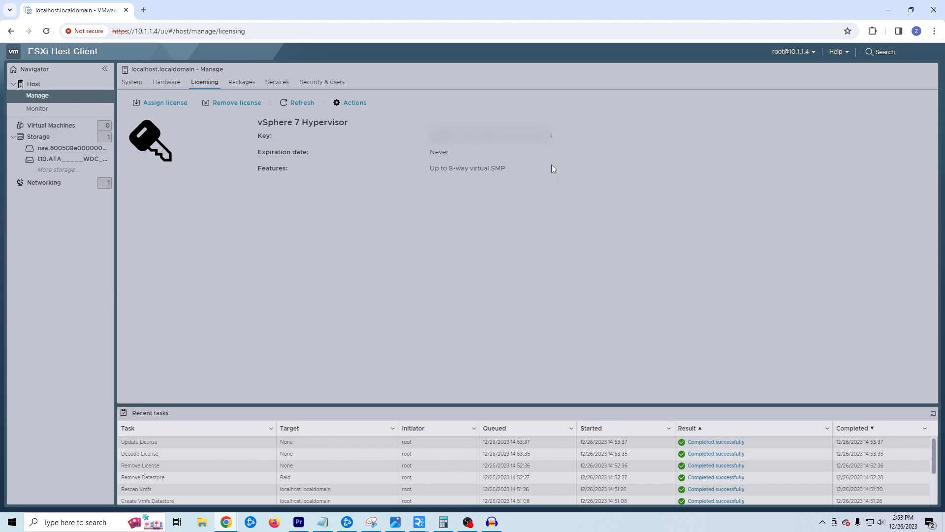
pyautogui.moveTo(452, 171)
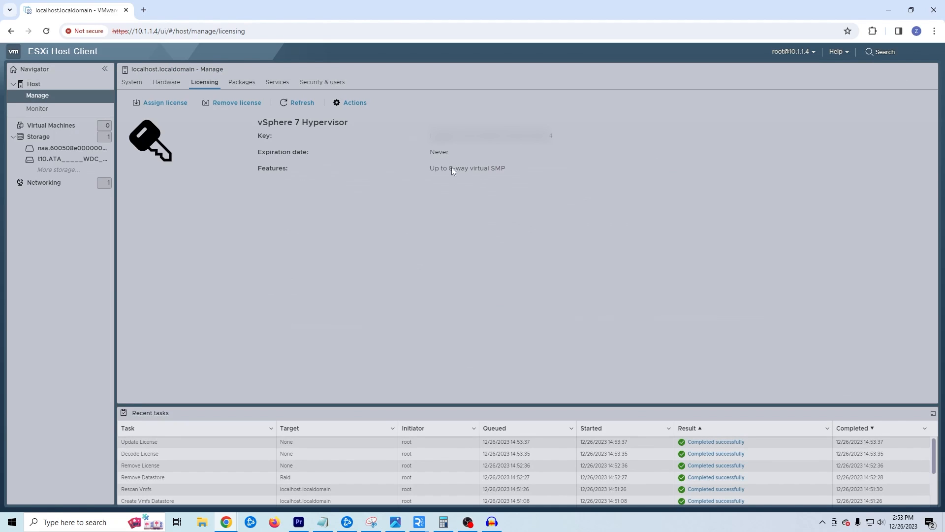
pyautogui.moveTo(436, 188)
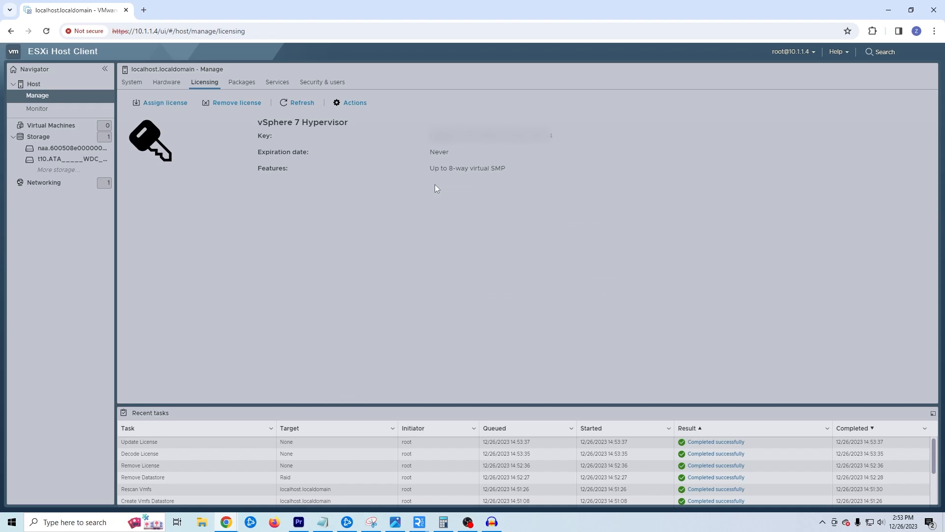
pyautogui.moveTo(435, 188)
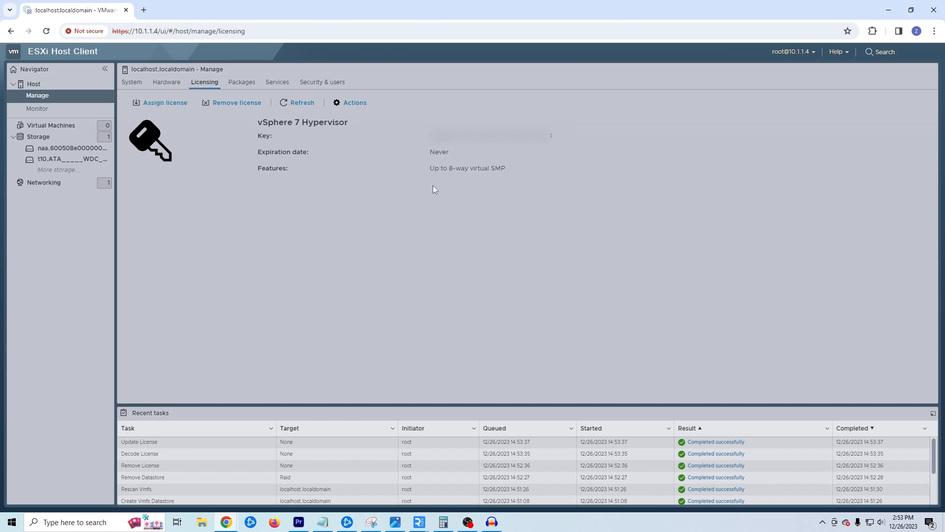
pyautogui.moveTo(401, 174)
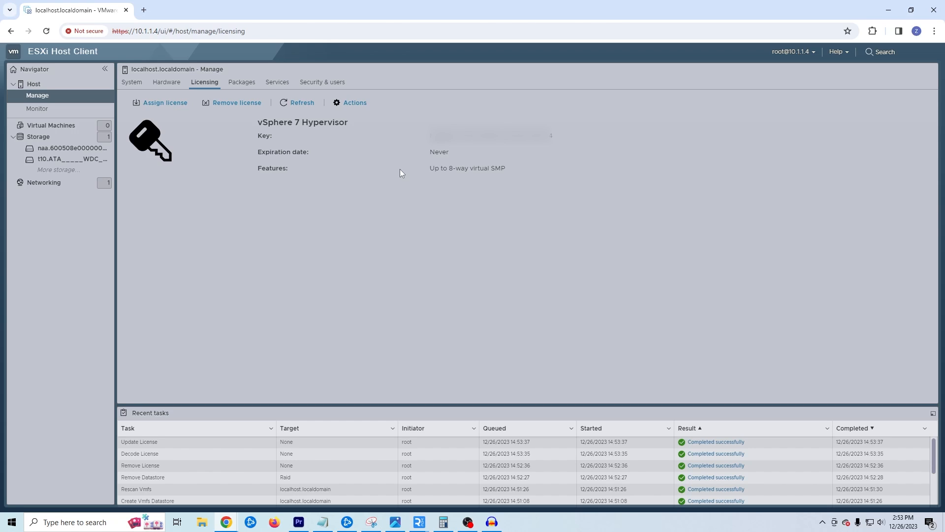
# From Storage > Devices, view the 43.66 TB Local LSI disk's details and GPT partition format
pyautogui.click(38, 137)
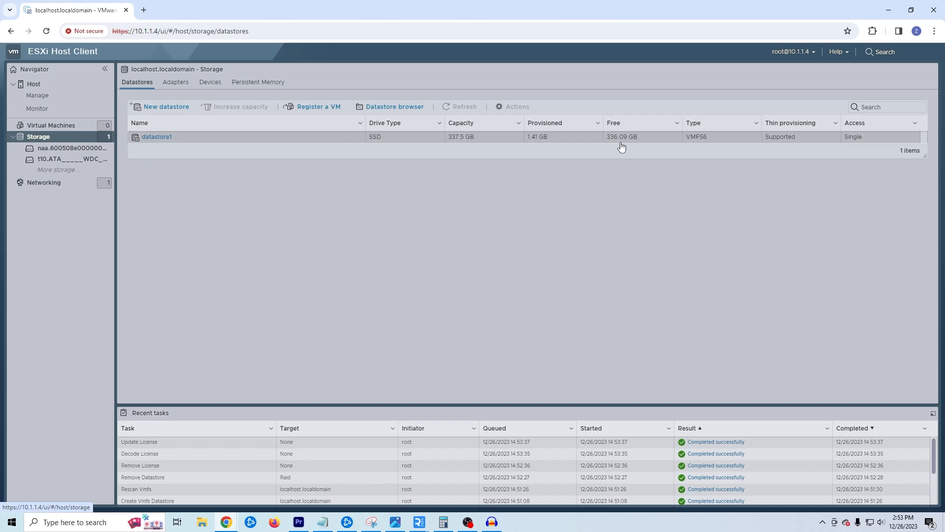
pyautogui.moveTo(205, 146)
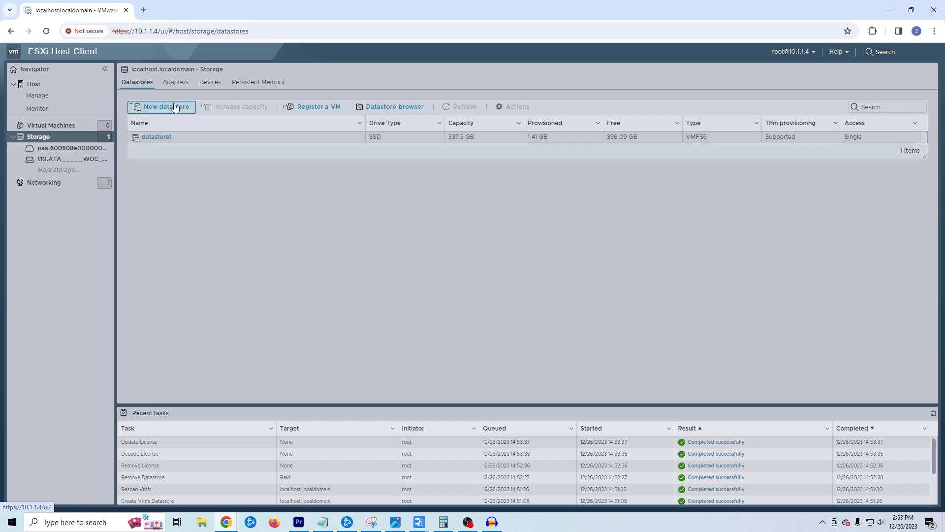
pyautogui.click(210, 83)
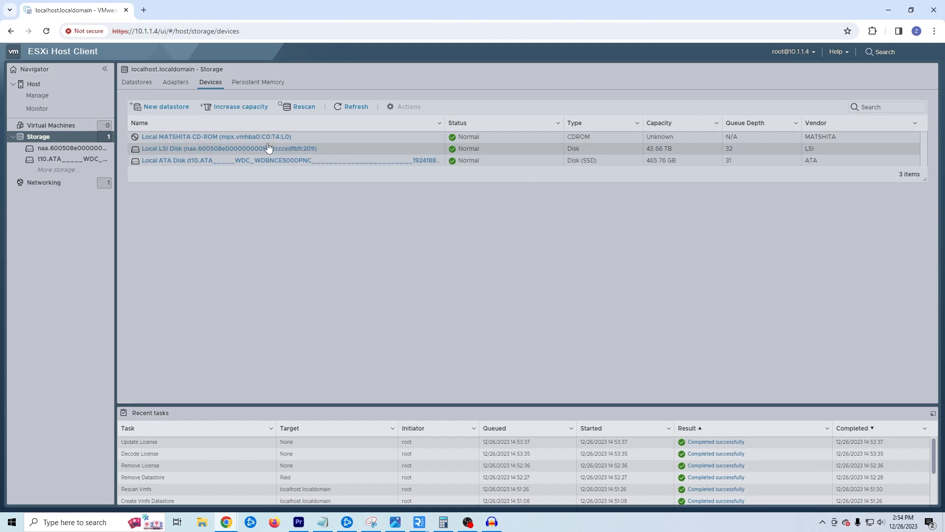
pyautogui.click(205, 149)
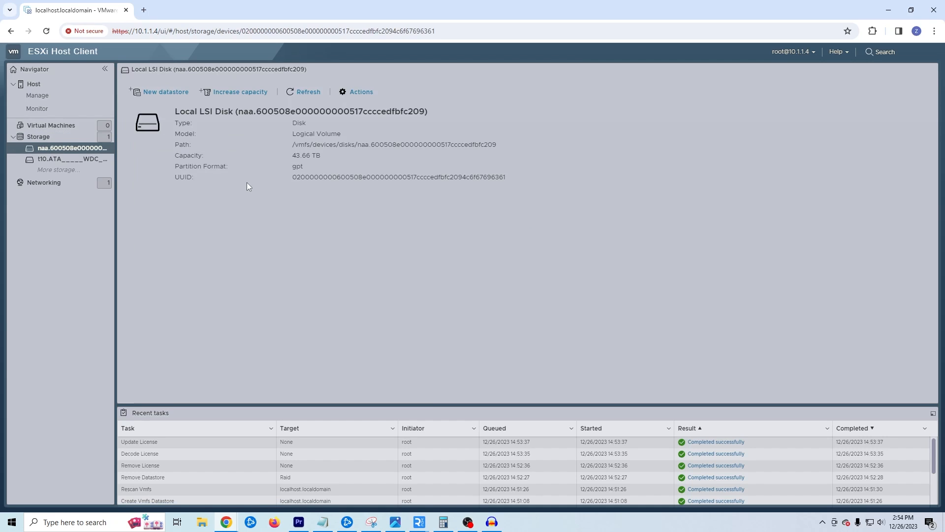
pyautogui.moveTo(162, 91)
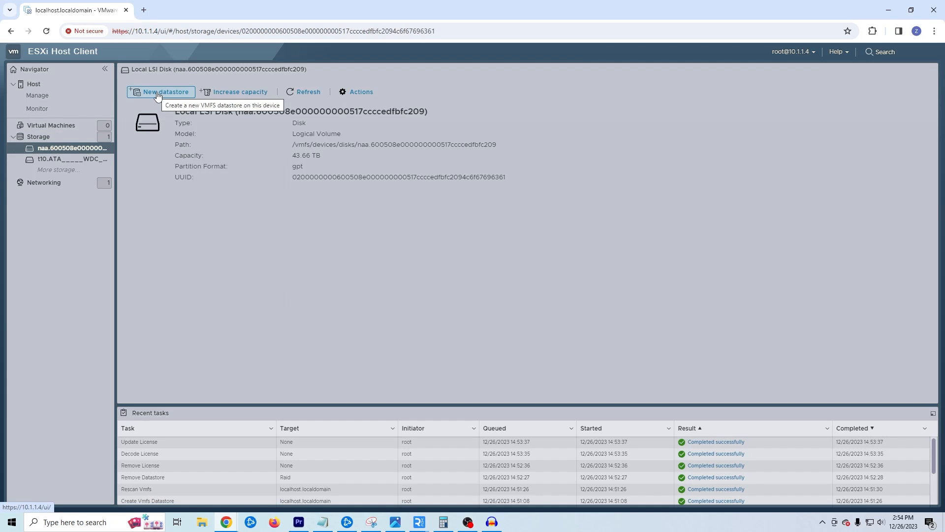
# Create VMFS datastore 'Raid' on the LSI disk with default partitioning, confirming the erase warning
pyautogui.click(164, 91)
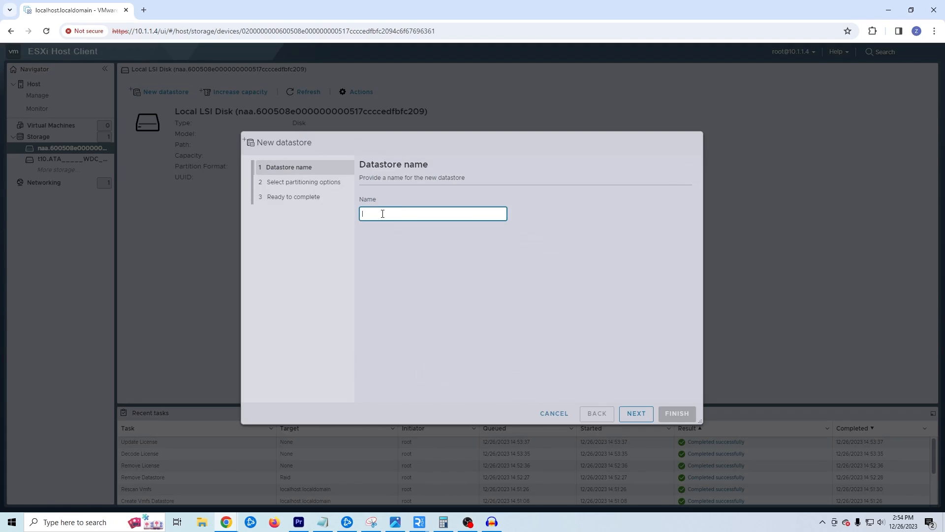
pyautogui.write('Raid')
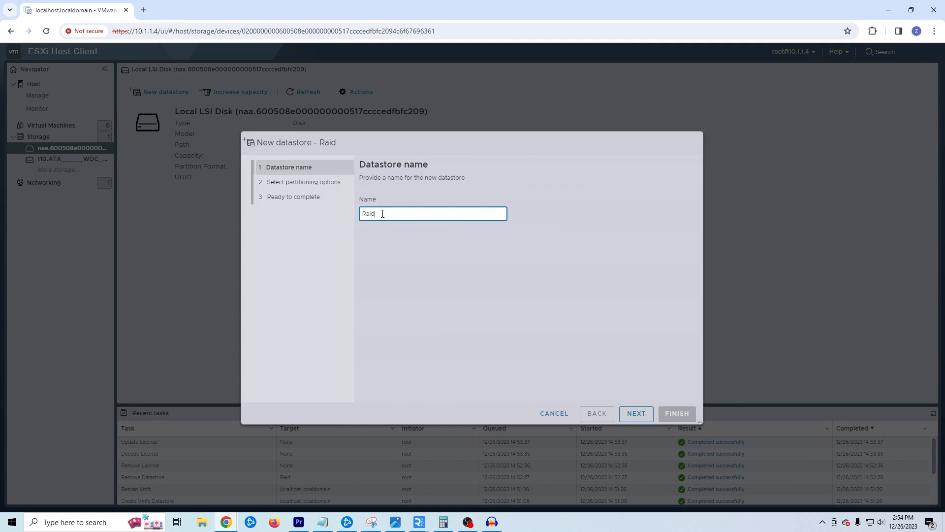
pyautogui.click(635, 413)
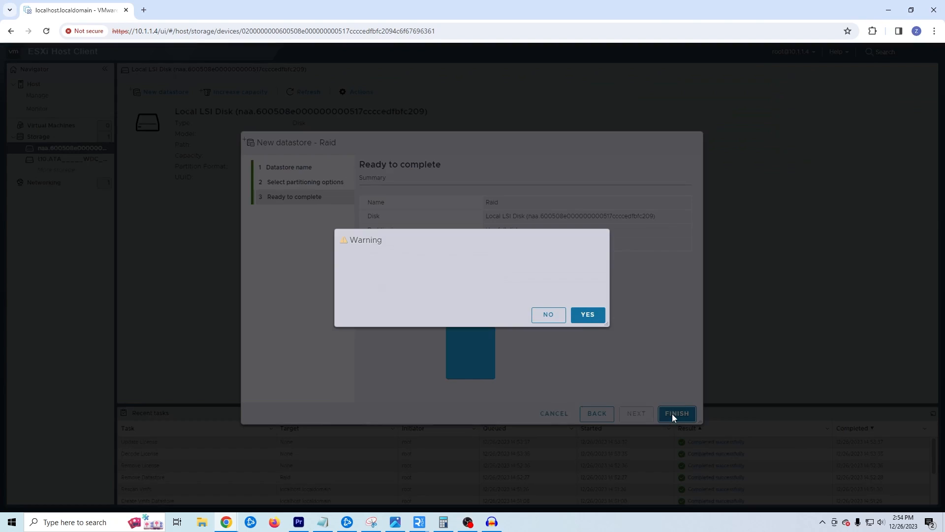
pyautogui.click(676, 416)
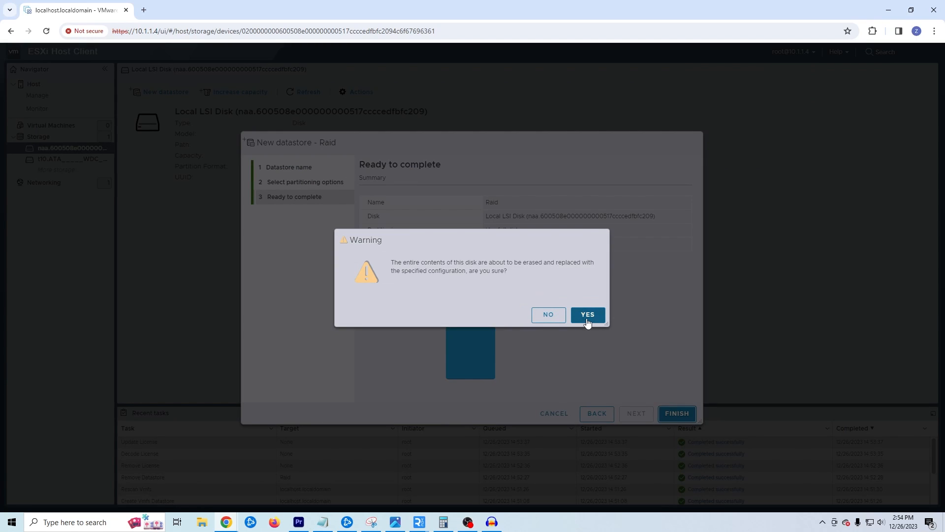
pyautogui.click(587, 314)
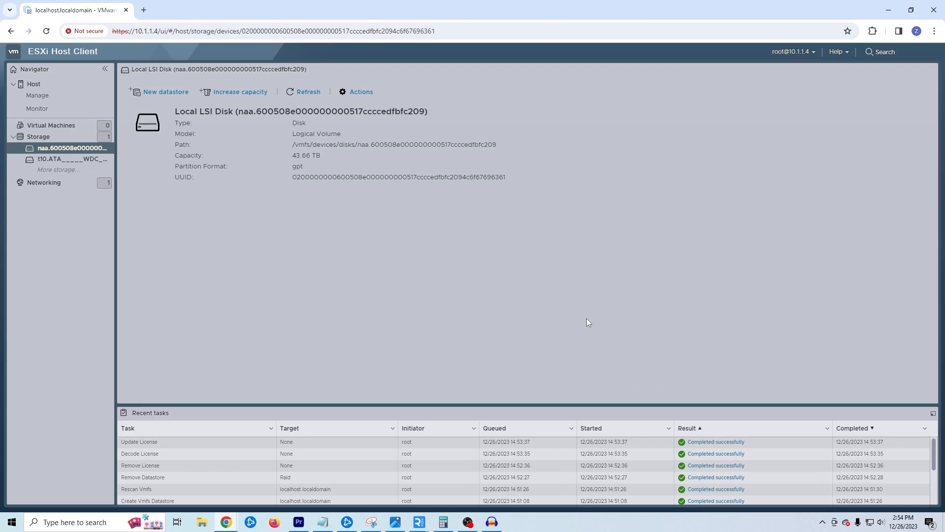
pyautogui.moveTo(338, 216)
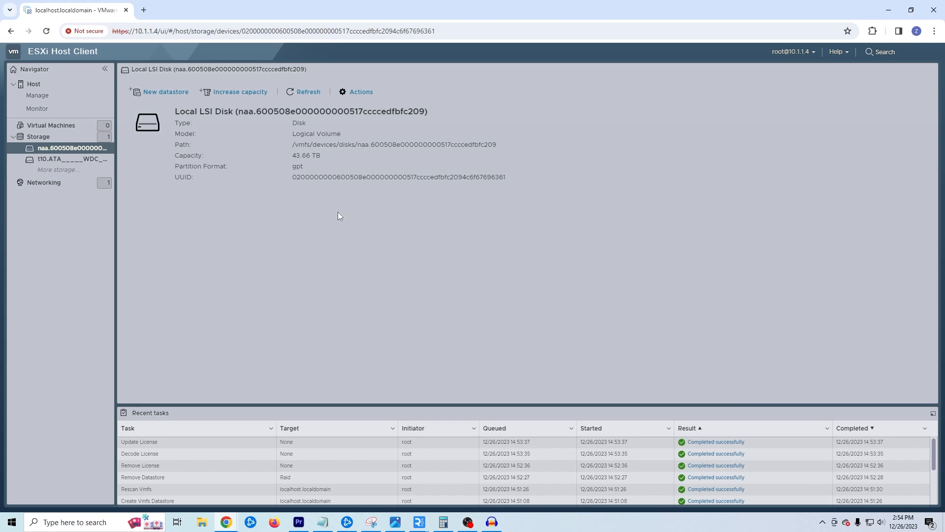
pyautogui.click(309, 91)
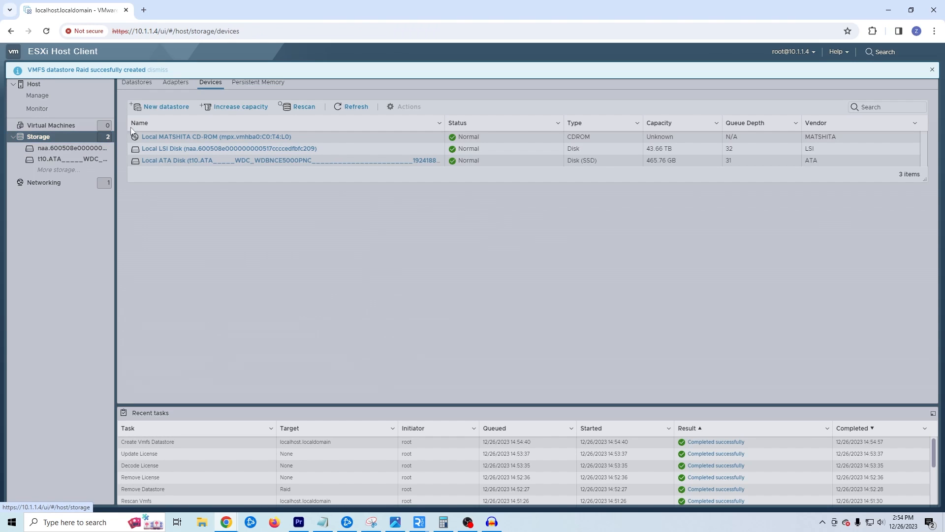
# Verify Raid shows as VMFS6 with 43.66 TB beside datastore1, then go to Virtual Machines
pyautogui.click(303, 106)
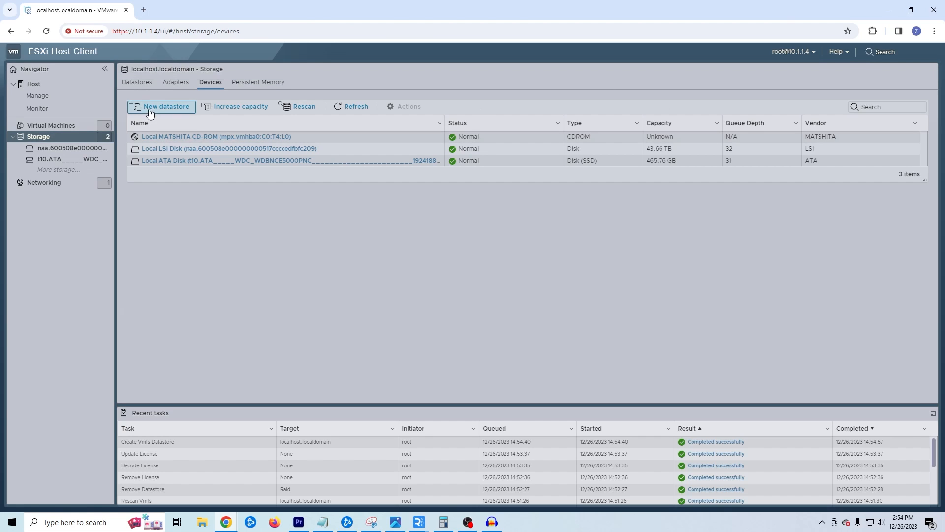
pyautogui.click(137, 82)
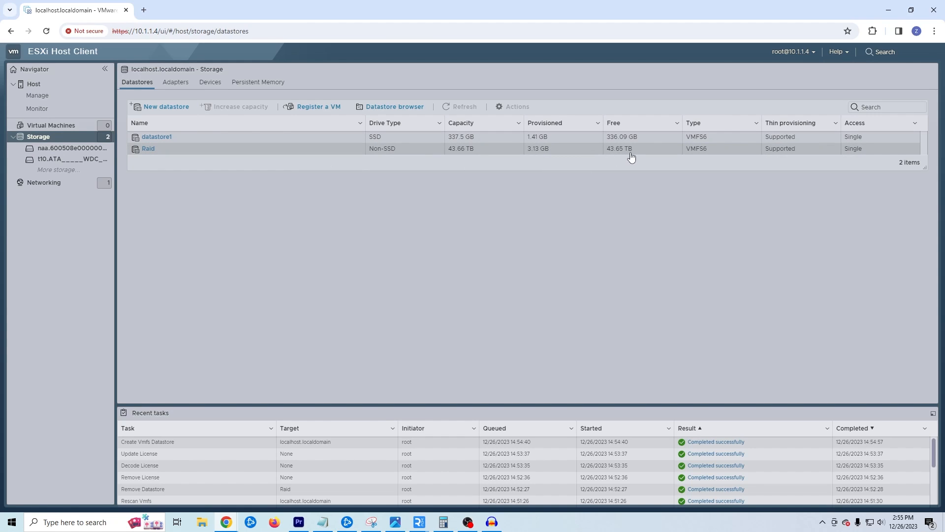
pyautogui.moveTo(215, 186)
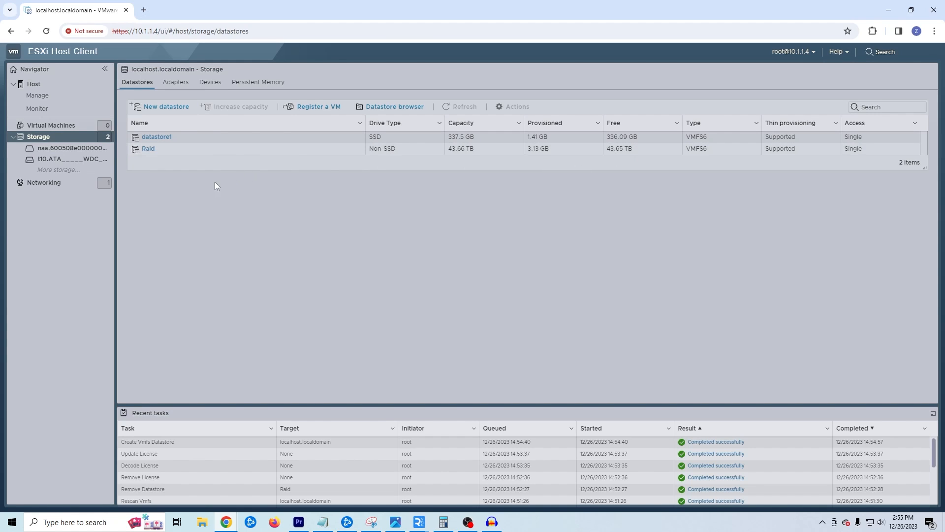
pyautogui.click(52, 125)
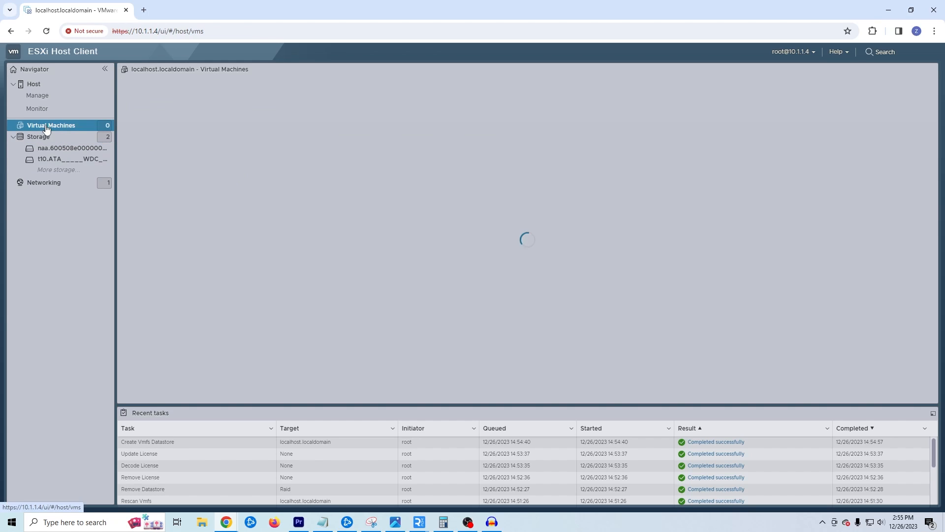
# Start a new VM named Test and reach Select storage with the Raid datastore chosen
pyautogui.click(52, 125)
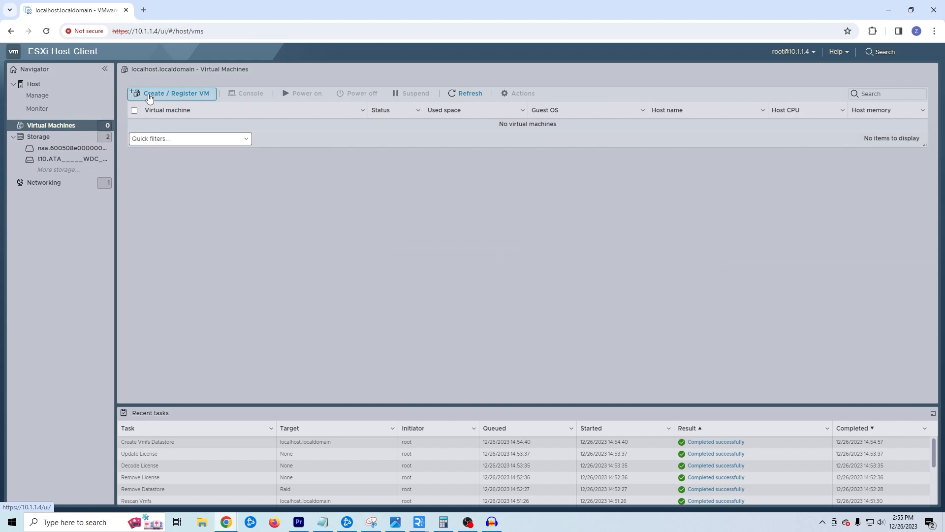
pyautogui.click(175, 92)
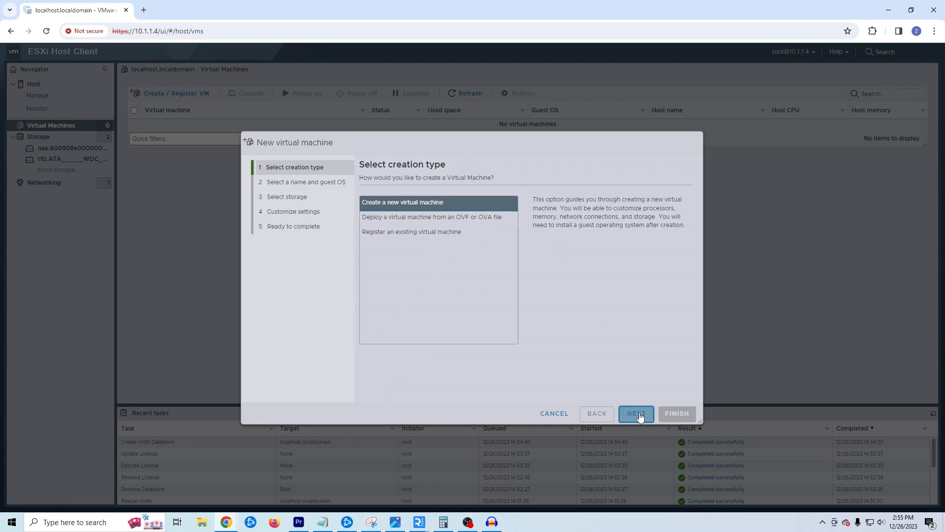
pyautogui.click(635, 412)
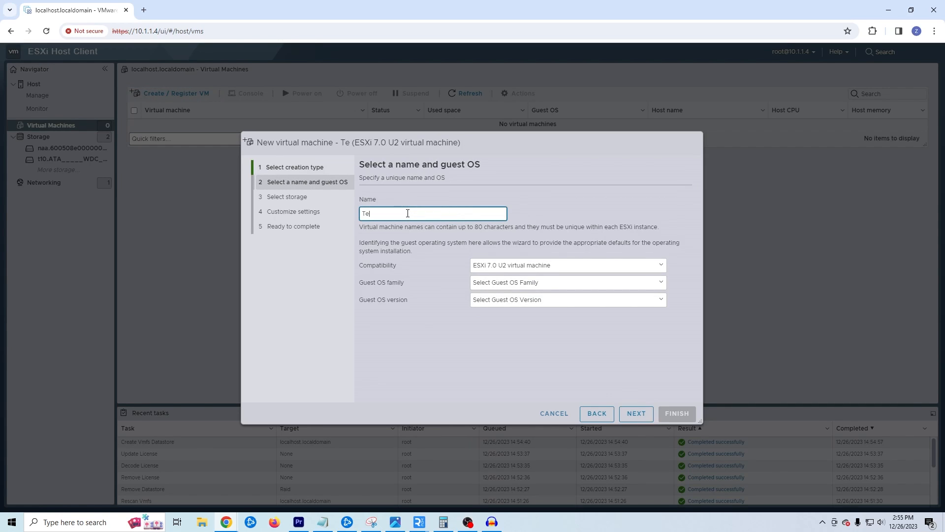
pyautogui.click(567, 299)
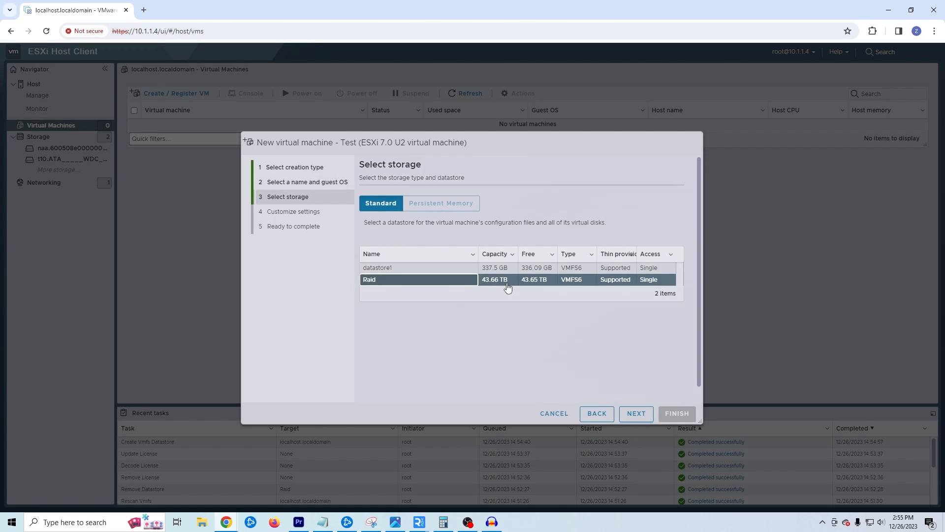
pyautogui.moveTo(443, 284)
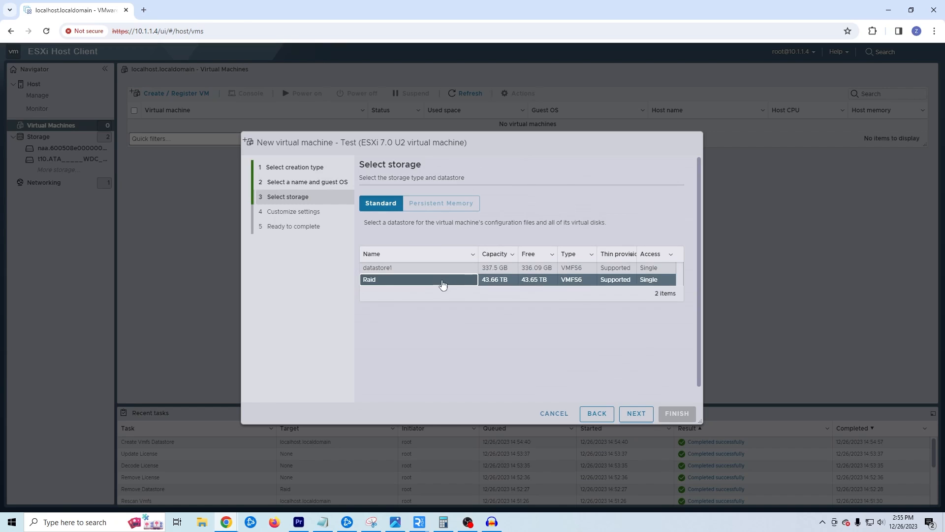
pyautogui.moveTo(460, 289)
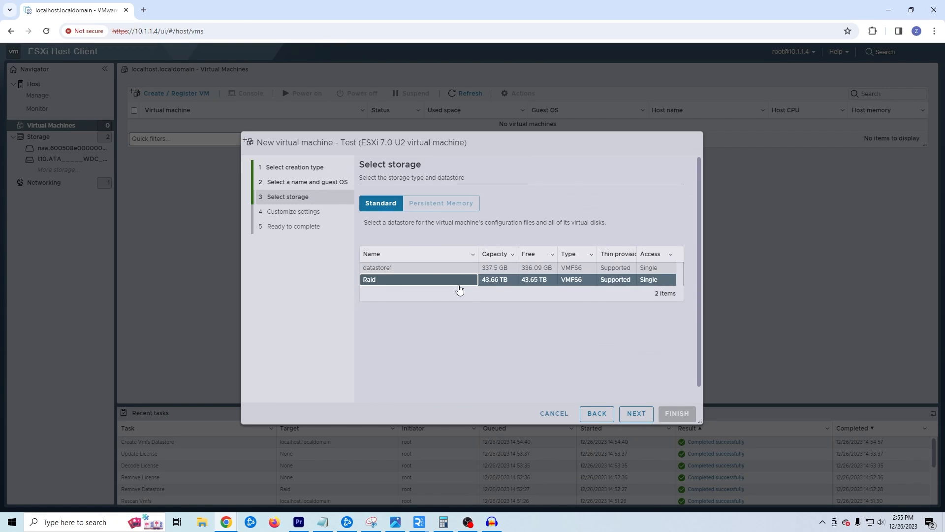